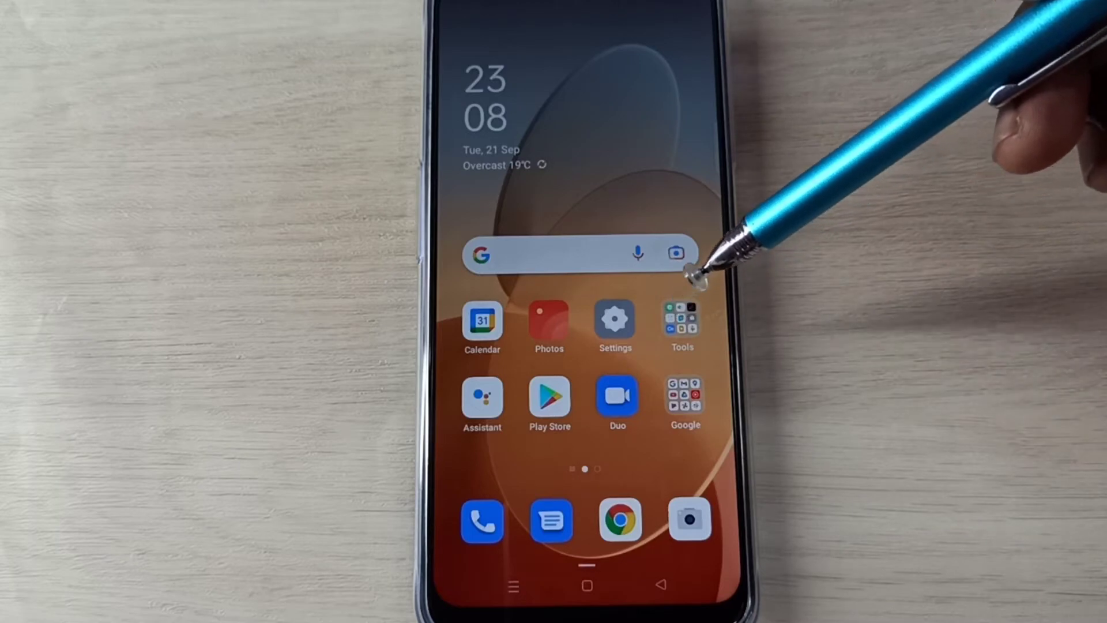
# Launch the Settings app and scroll toward Additional Settings.
pyautogui.click(613, 319)
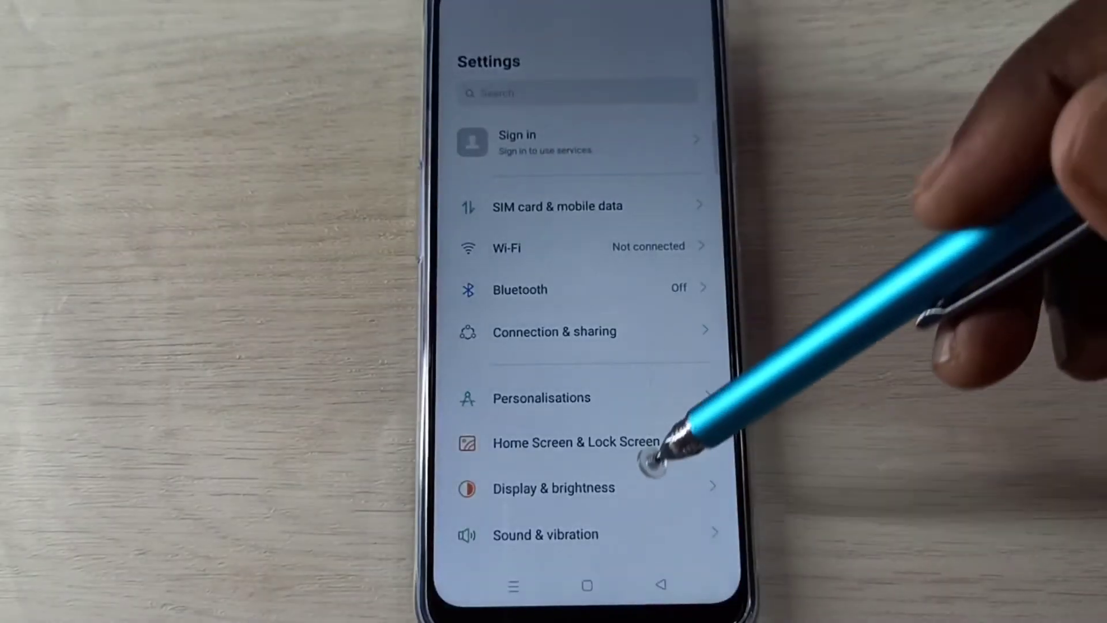
pyautogui.scroll(-3)
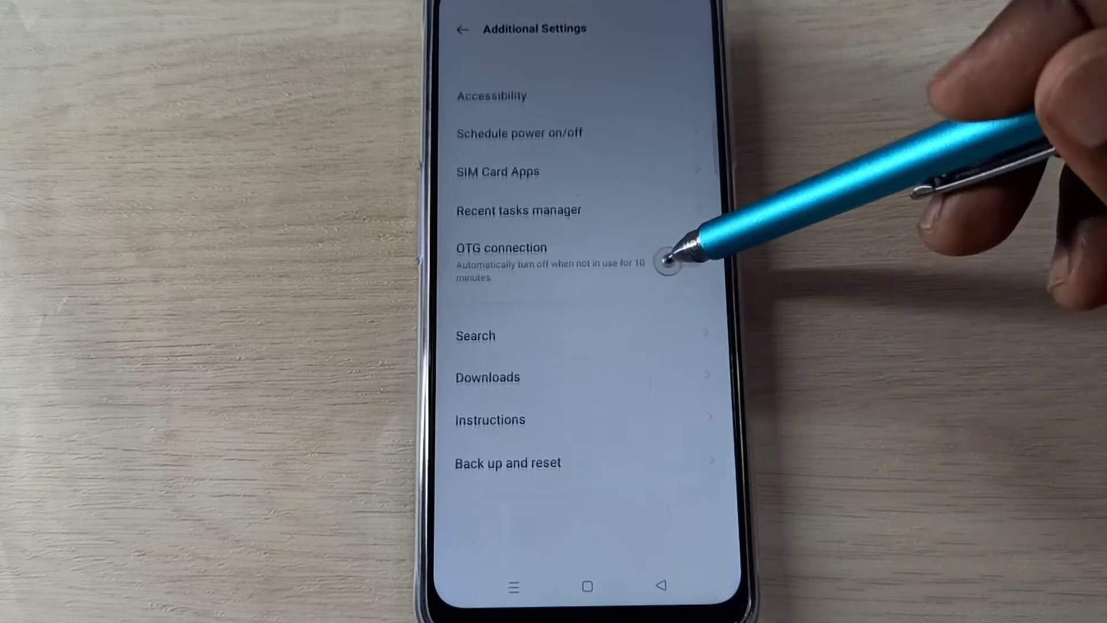
# Go into Back up and reset, then Erase all data (factory reset).
pyautogui.scroll(-3)
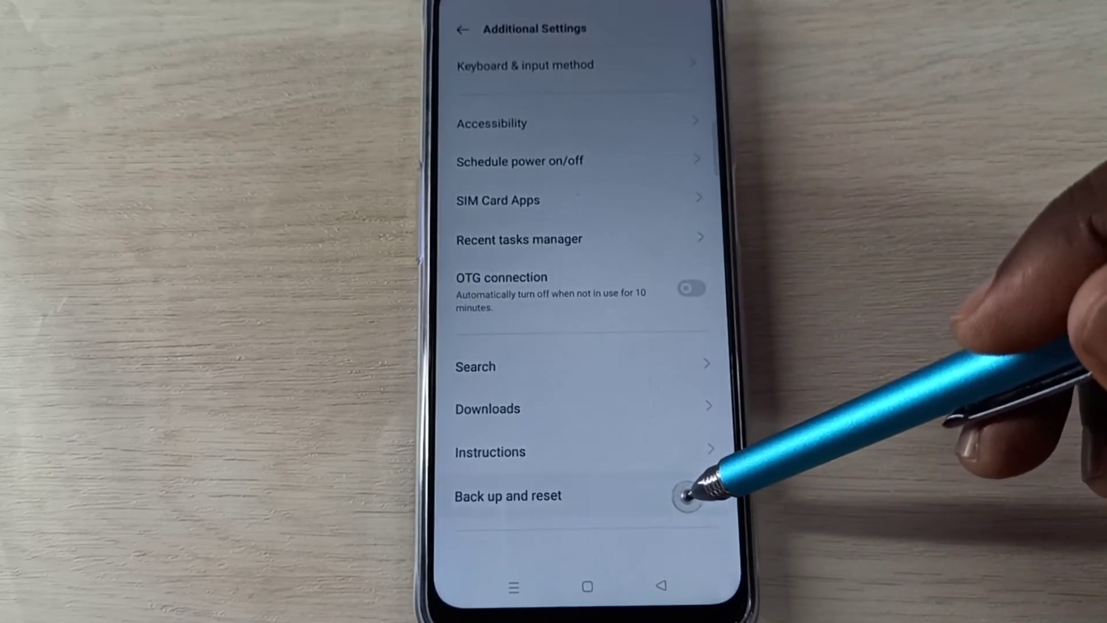
pyautogui.click(507, 496)
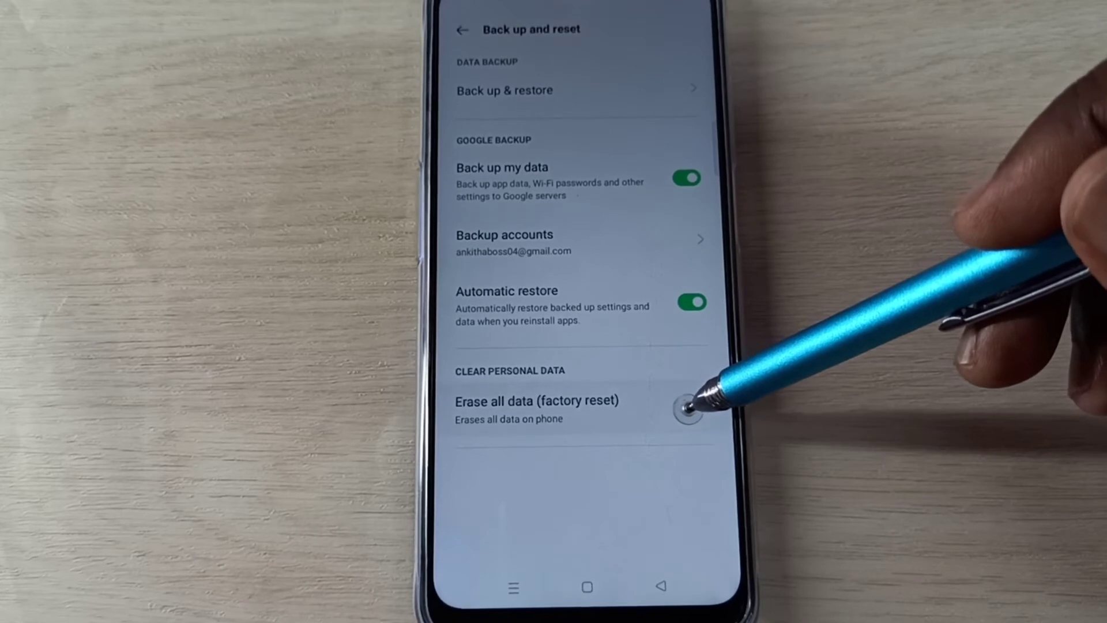
pyautogui.click(536, 401)
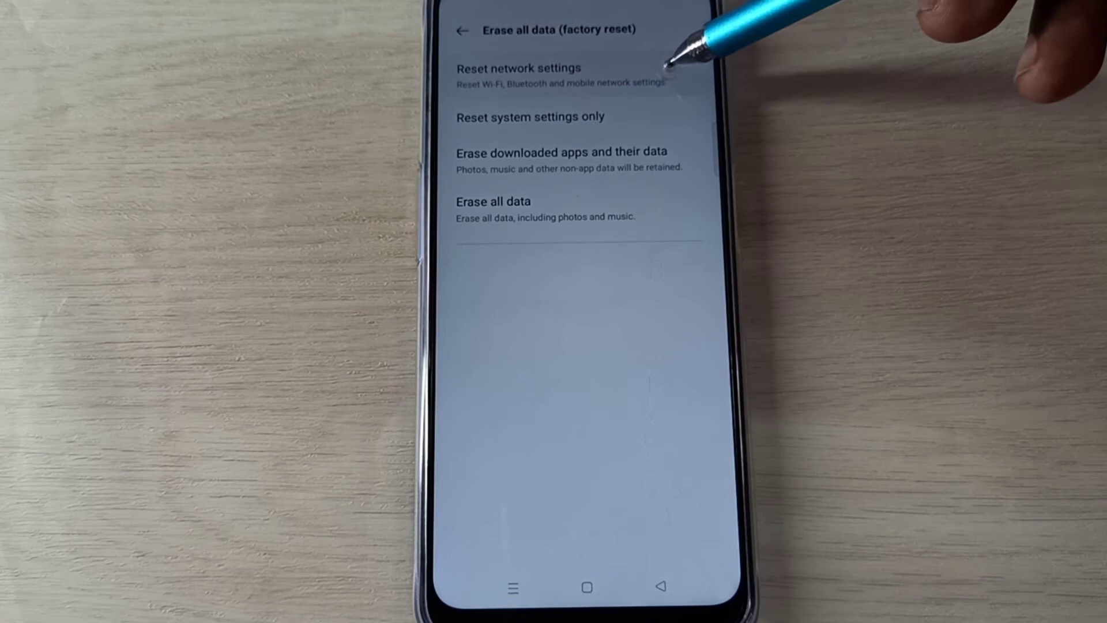
# Reset network settings (Wi-Fi, Bluetooth, mobile) and confirm the reset.
pyautogui.click(514, 67)
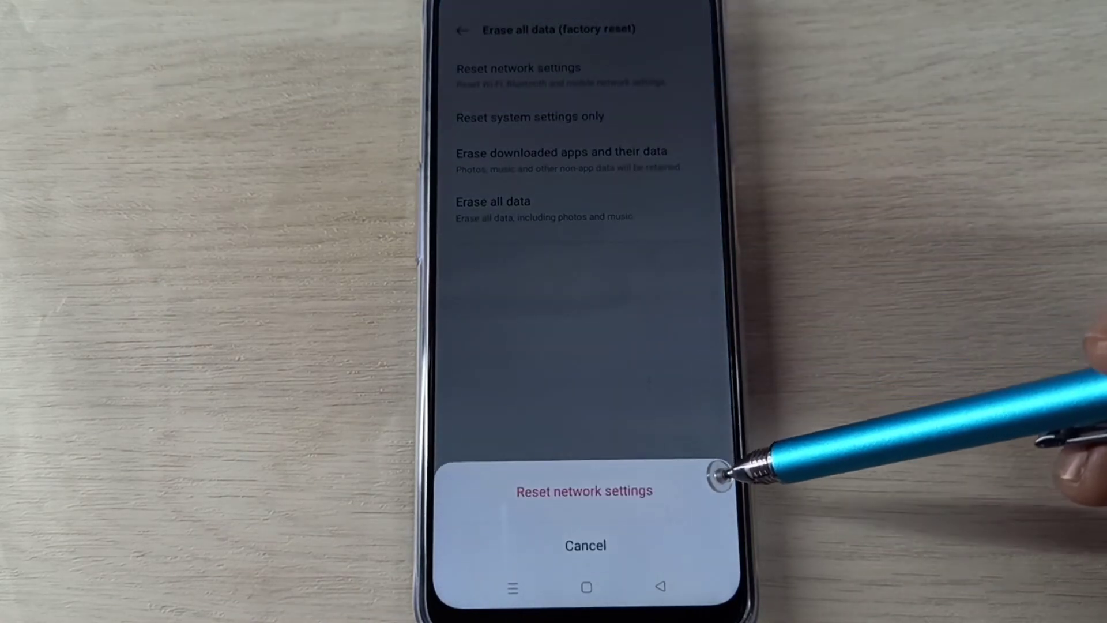
pyautogui.click(582, 491)
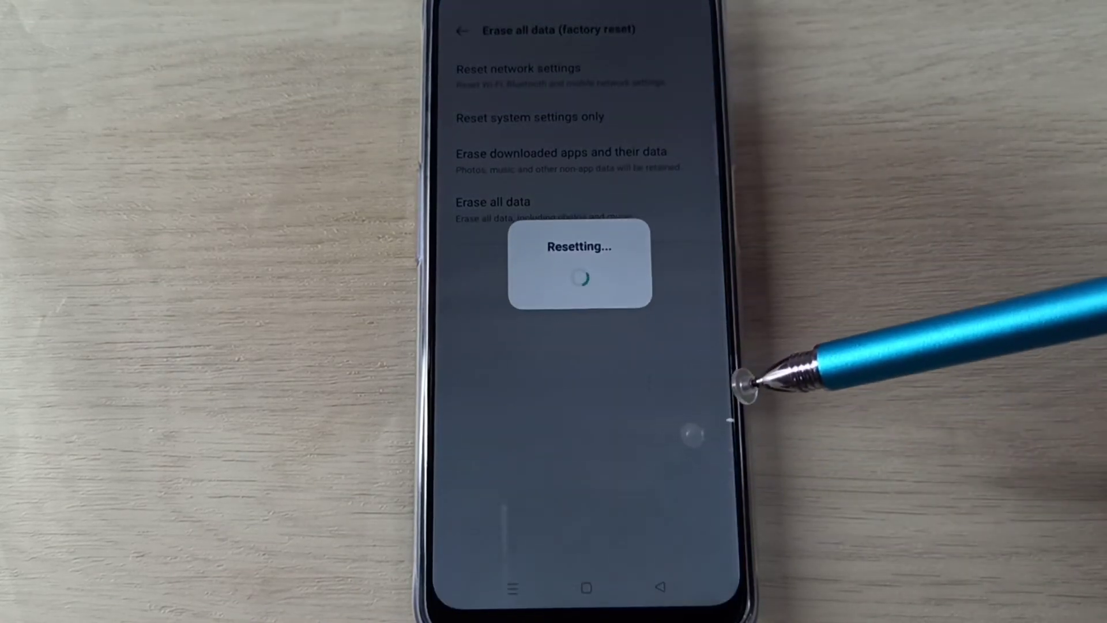